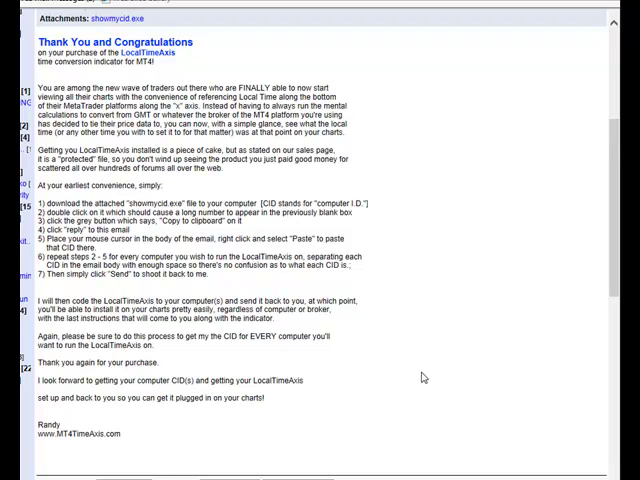
Cancel re-saving the showmycid.exe attachment and show the Files to Send folder.
scroll(down, 3)
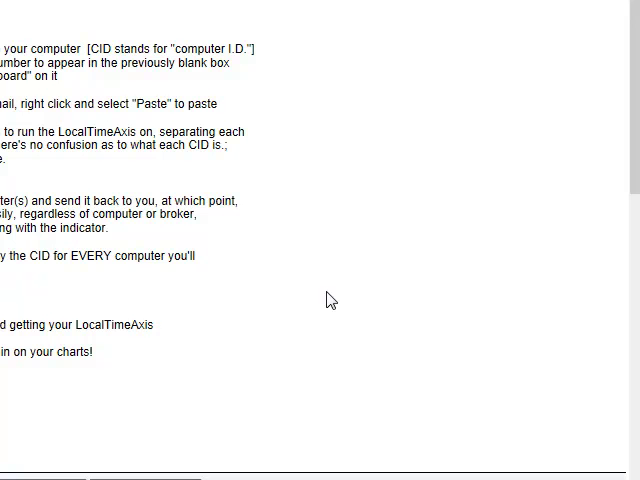
scroll(up, 3)
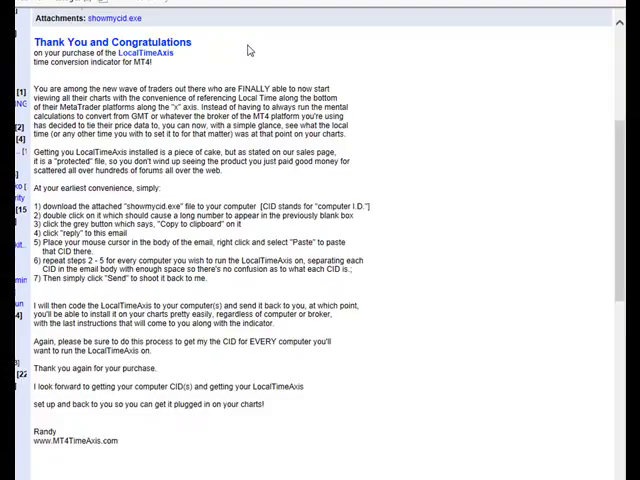
scroll(down, 3)
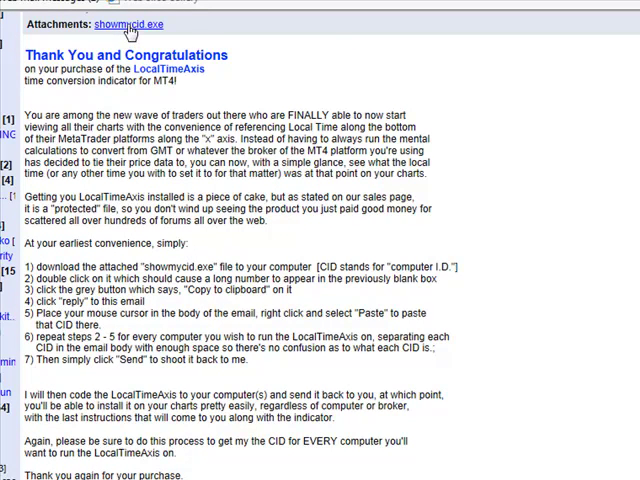
right_click(125, 24)
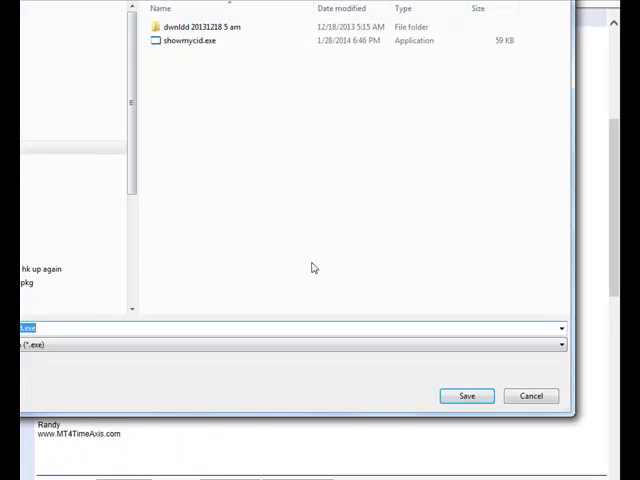
click(190, 41)
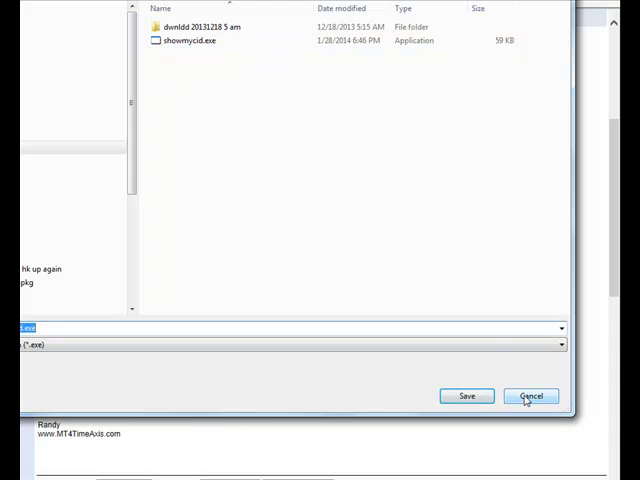
click(530, 396)
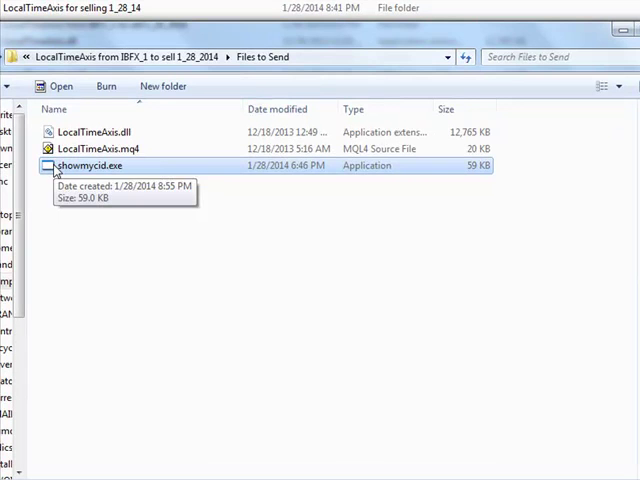
Launch showmycid.exe, select the CID value, and copy it to the clipboard.
double_click(89, 165)
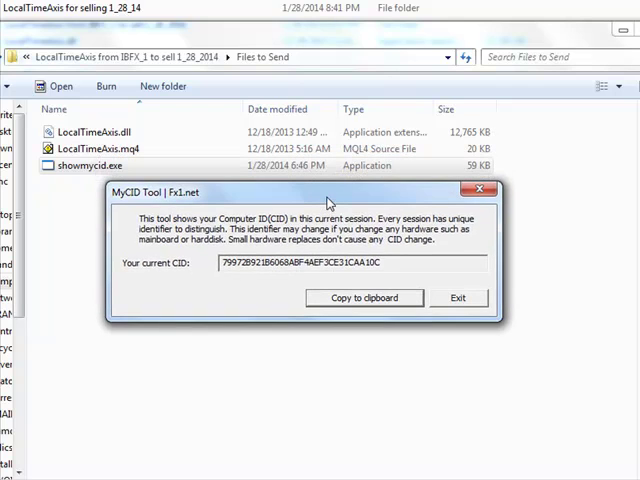
mouse_move(327, 205)
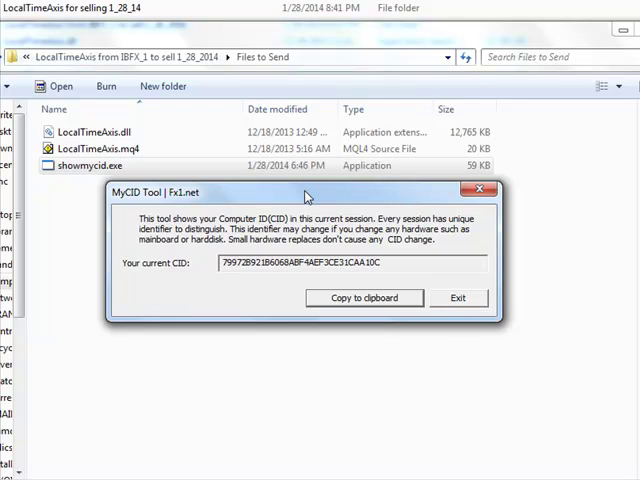
drag(305, 192, 335, 207)
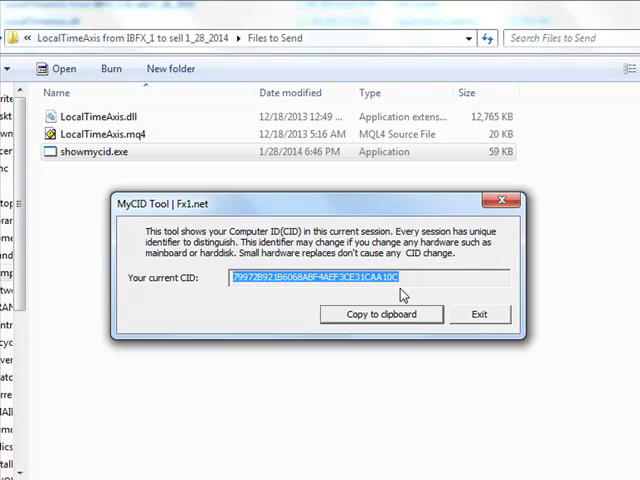
mouse_move(374, 319)
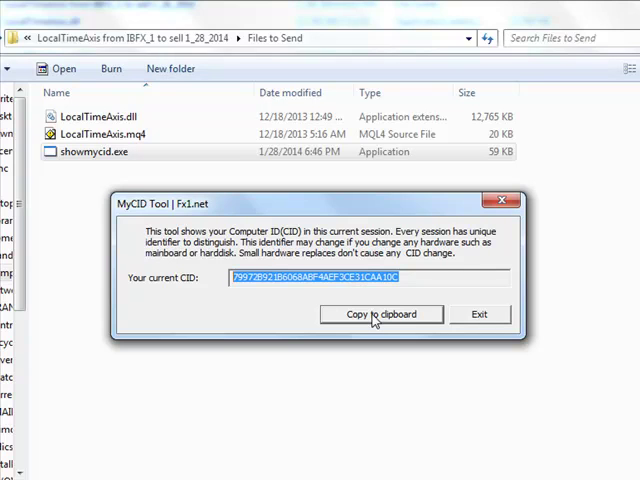
click(380, 314)
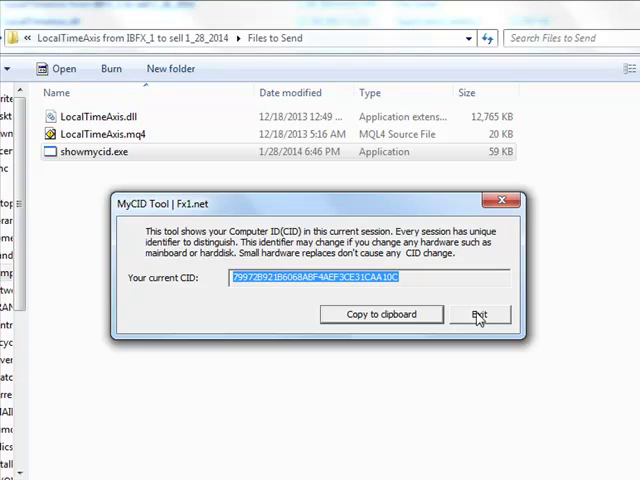
Exit MyCID Tool and reply to the LocalTimeAxis setup message with the CID pasted.
click(479, 314)
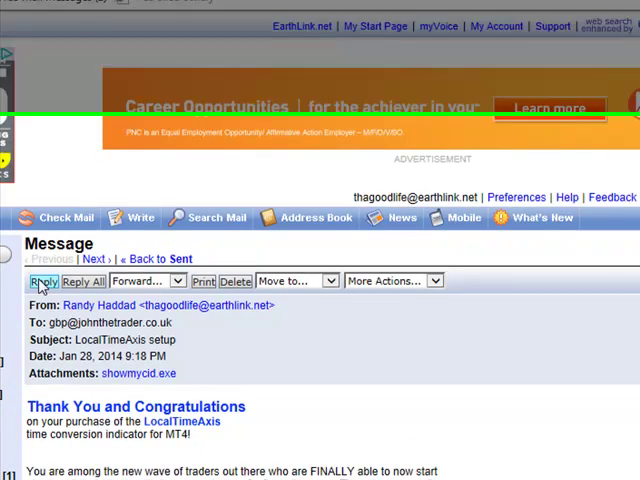
click(42, 281)
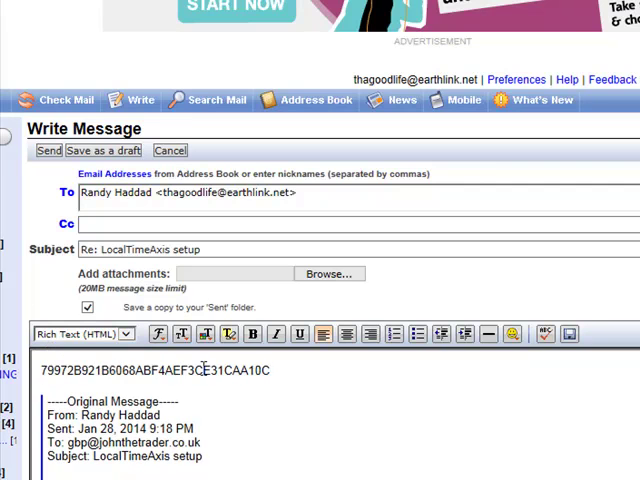
Undo the pasted CID in the reply body, leaving only the quoted message.
right_click(290, 375)
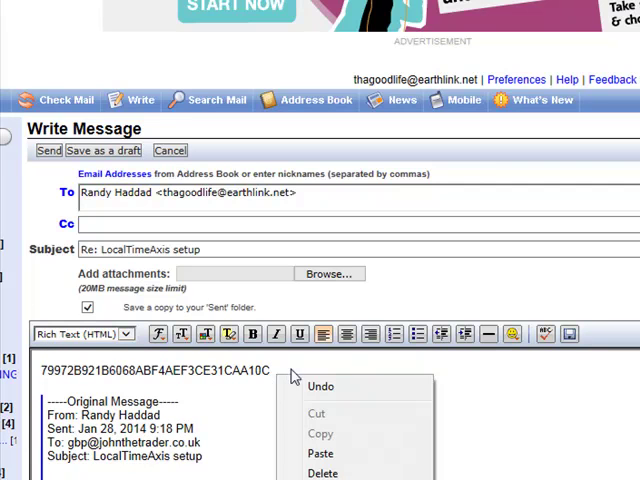
mouse_move(285, 378)
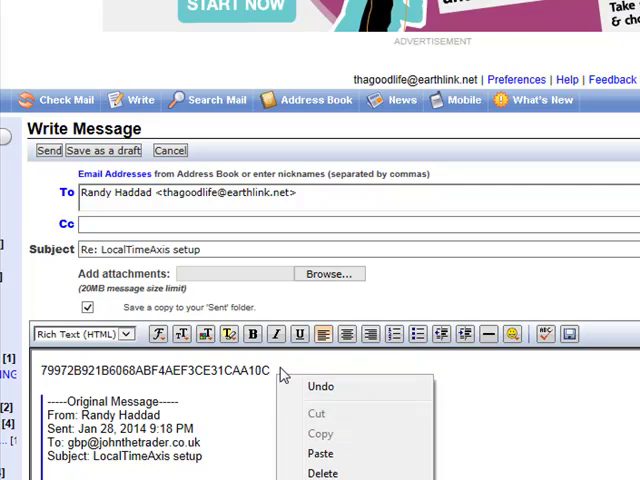
click(283, 368)
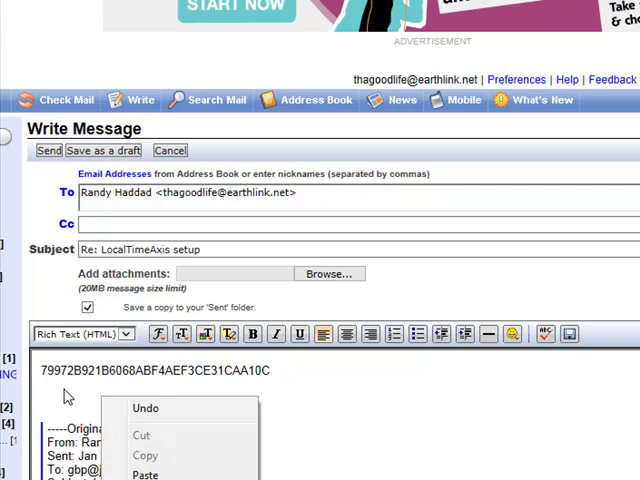
click(70, 390)
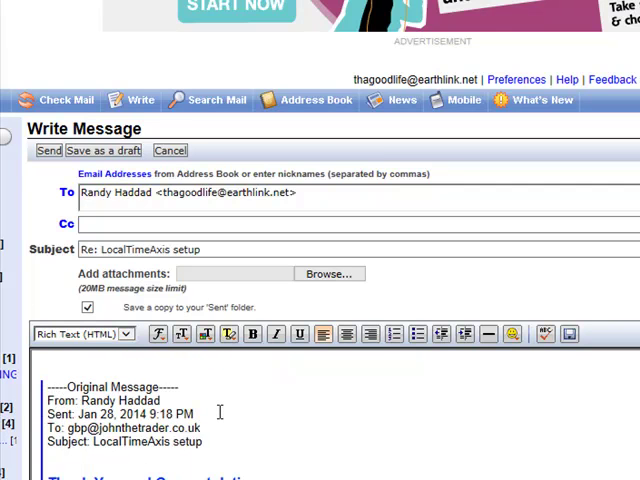
mouse_move(209, 430)
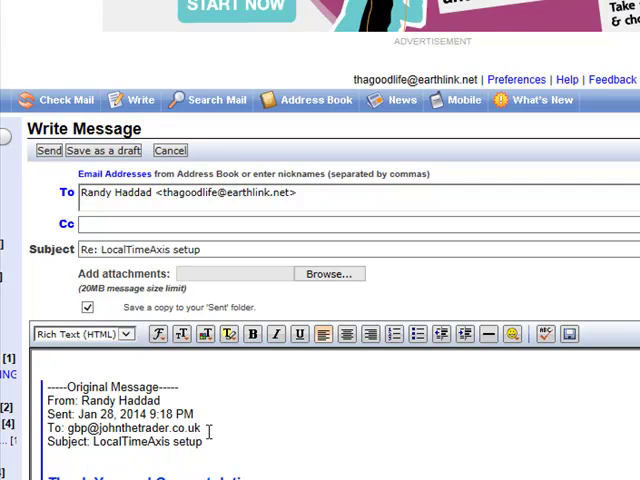